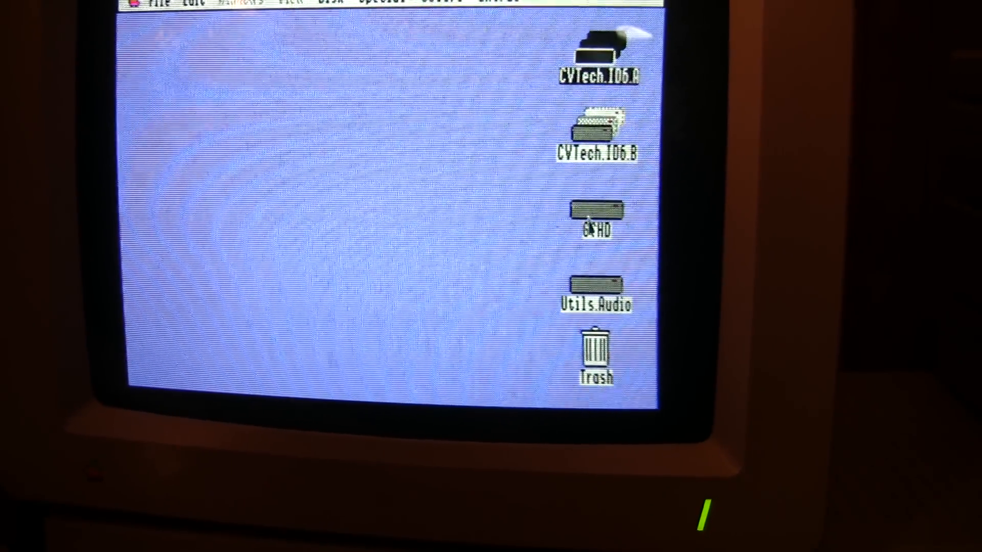
Step: View the GSHD volume's file listing, then close its window
{"action": "double_click", "coordinate": [595, 219]}
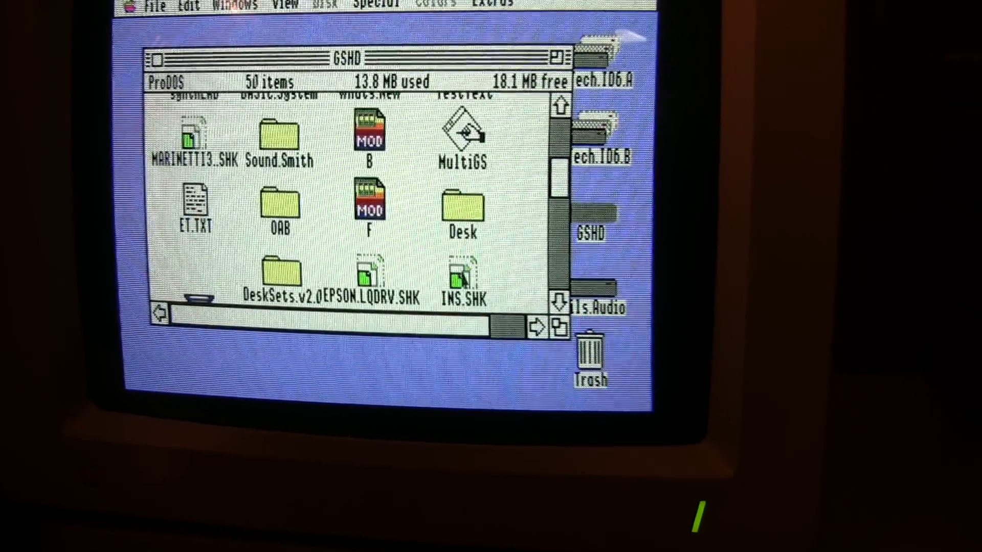
{"action": "left_click", "coordinate": [279, 207]}
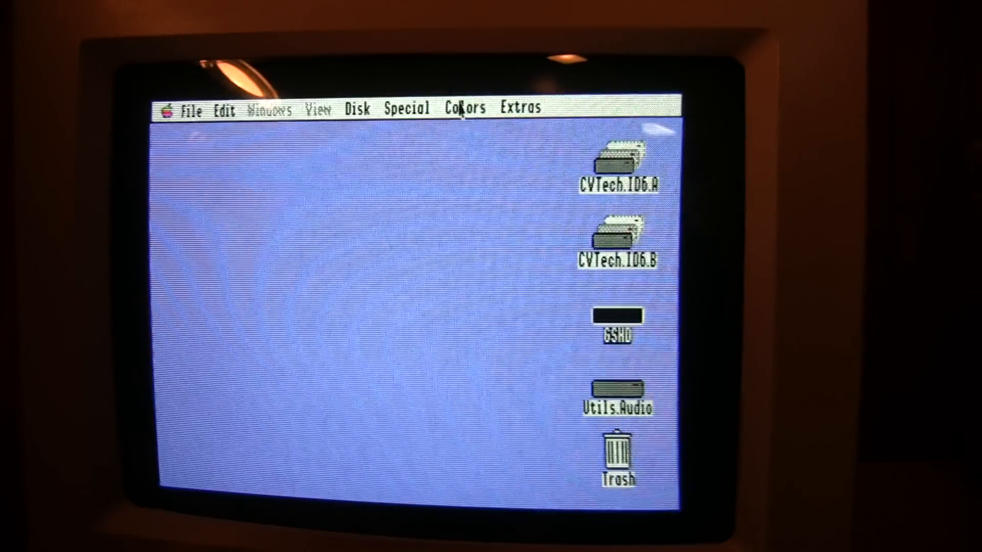
Step: Browse the Extras menu's alias commands and the Disk menu's Initialize, Erase and Eject commands
{"action": "left_click", "coordinate": [521, 106]}
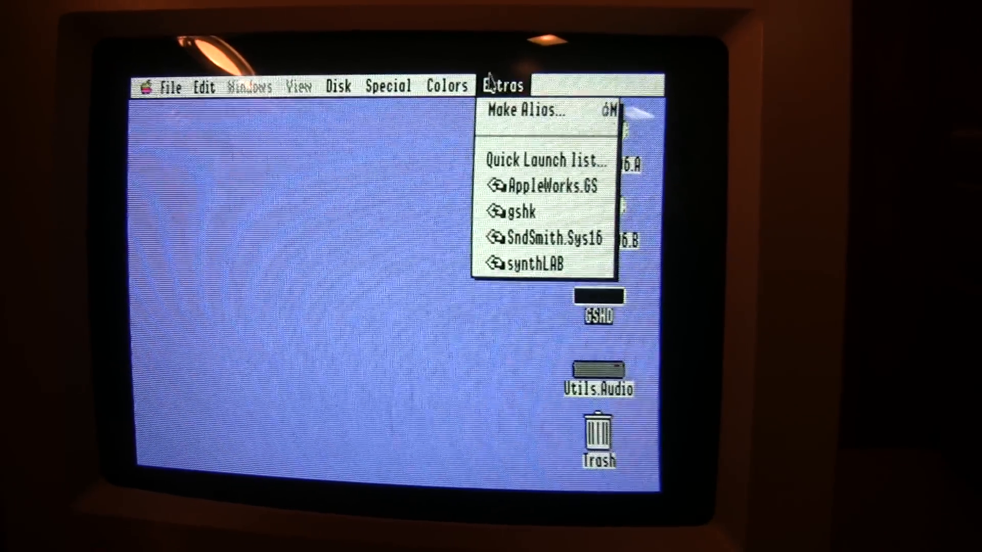
{"action": "left_click", "coordinate": [337, 85]}
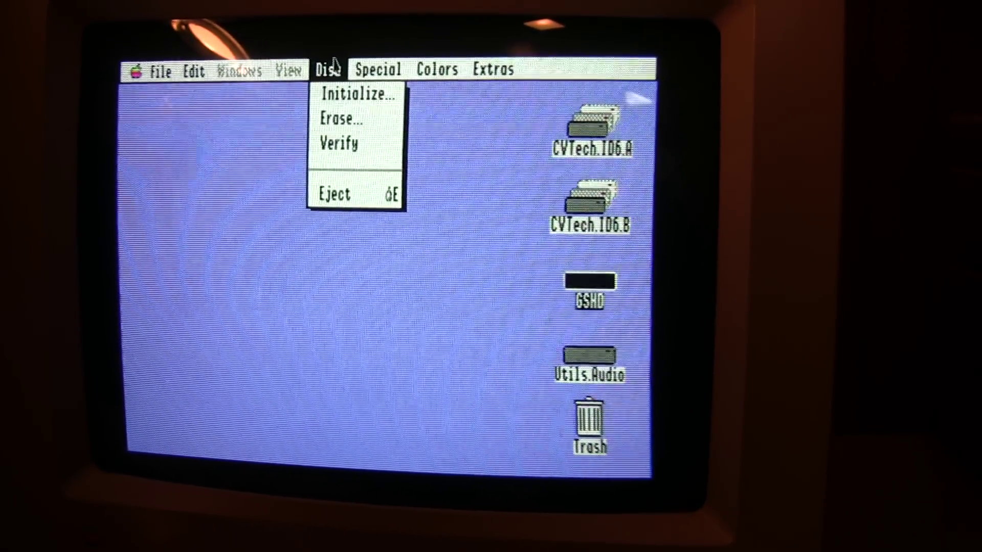